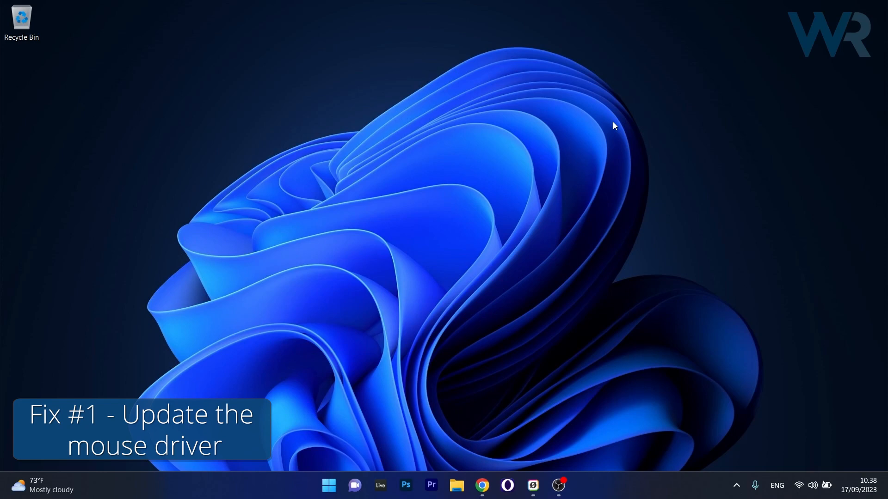
{"action": "mouse_move", "coordinate": [640, 129]}
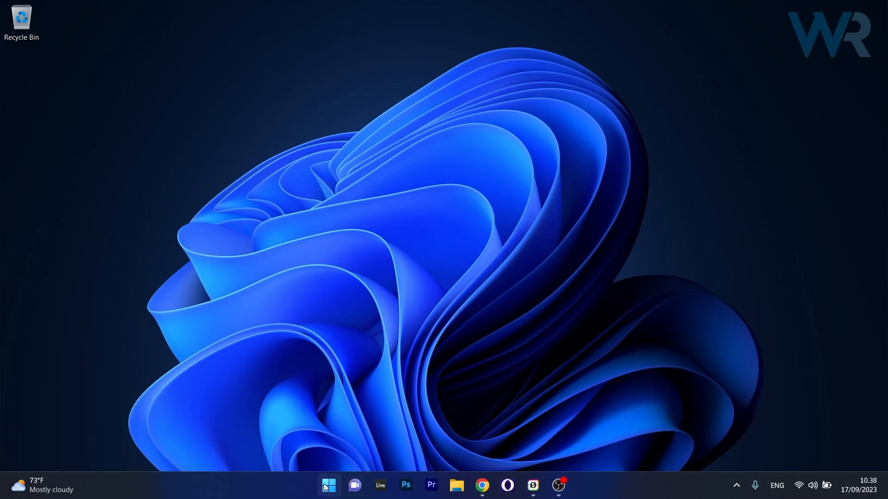
- In Device Manager, search automatically for an updated HID-compliant mouse driver
{"action": "right_click", "coordinate": [328, 485]}
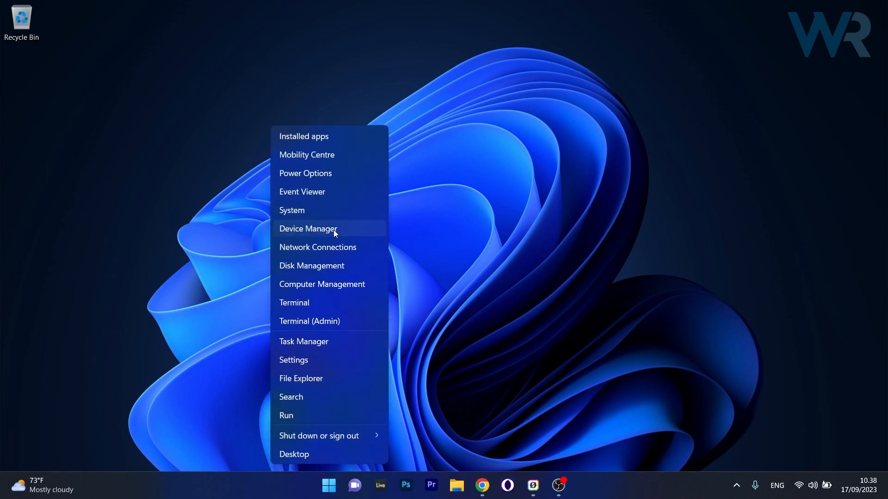
{"action": "left_click", "coordinate": [308, 228]}
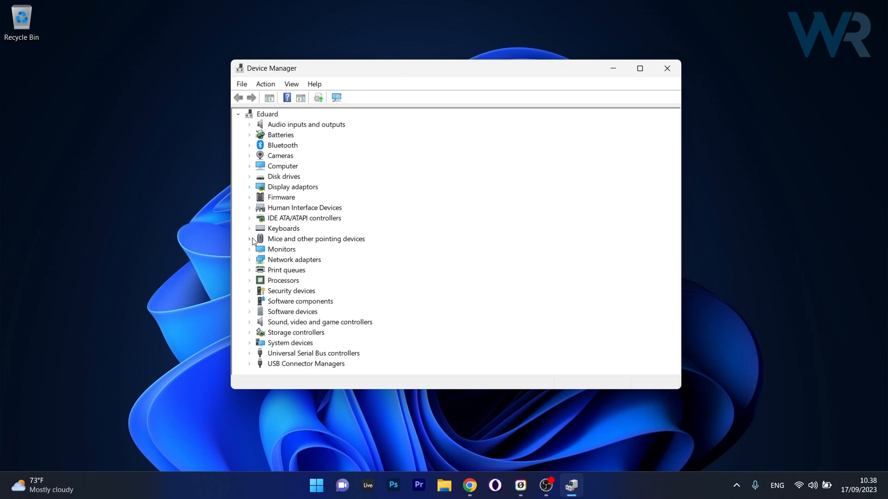
{"action": "left_click", "coordinate": [249, 238]}
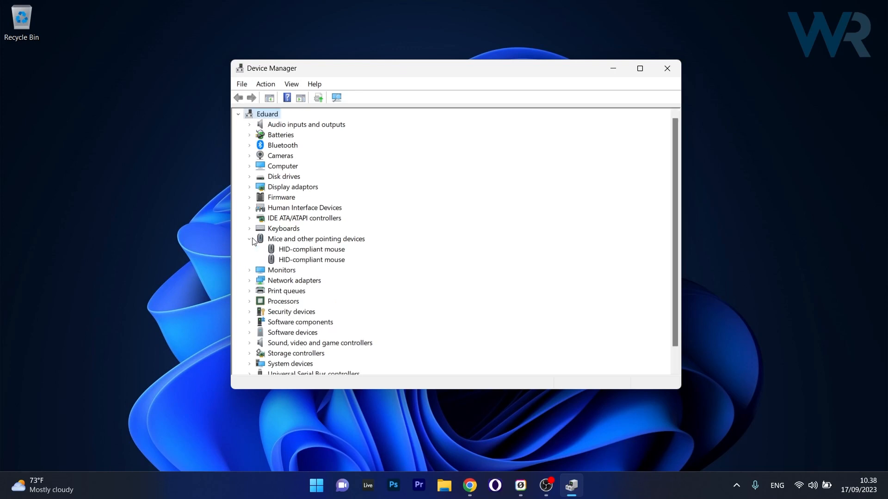
{"action": "right_click", "coordinate": [311, 249]}
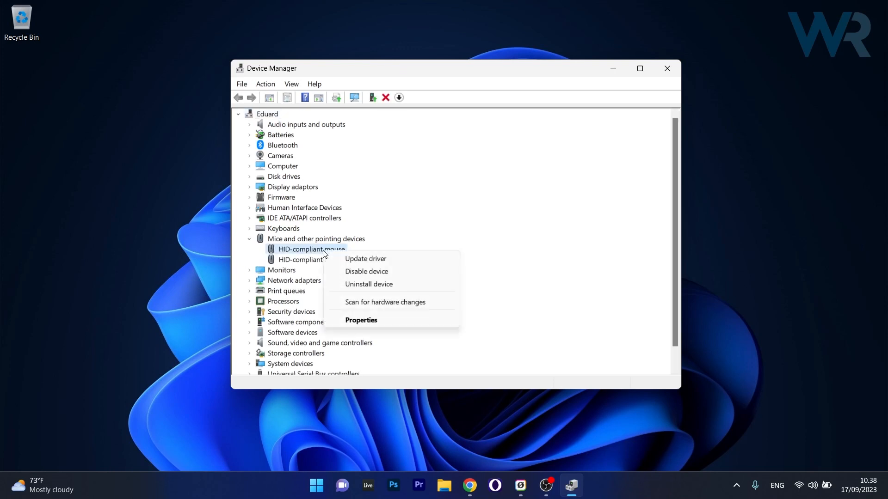
{"action": "left_click", "coordinate": [365, 259]}
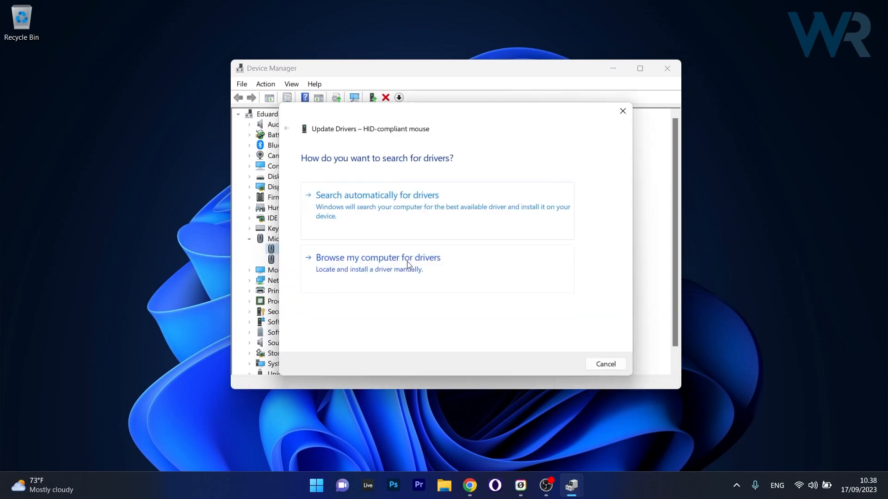
{"action": "left_click", "coordinate": [376, 195]}
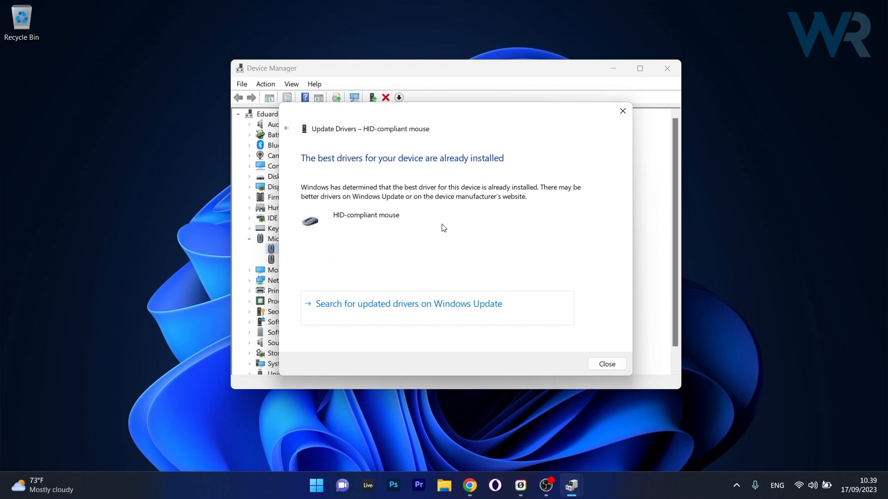
- Dismiss the best-driver-already-installed result, close Device Manager and bring up Start
{"action": "left_click", "coordinate": [605, 365]}
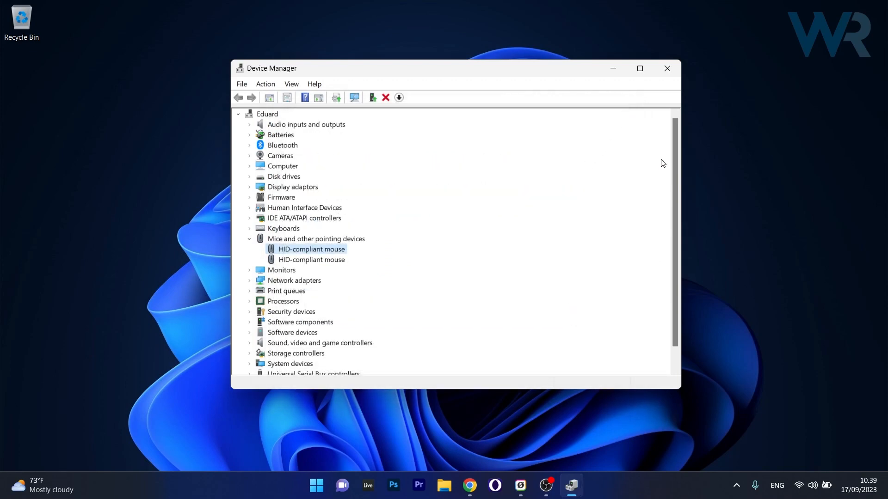
{"action": "mouse_move", "coordinate": [667, 69]}
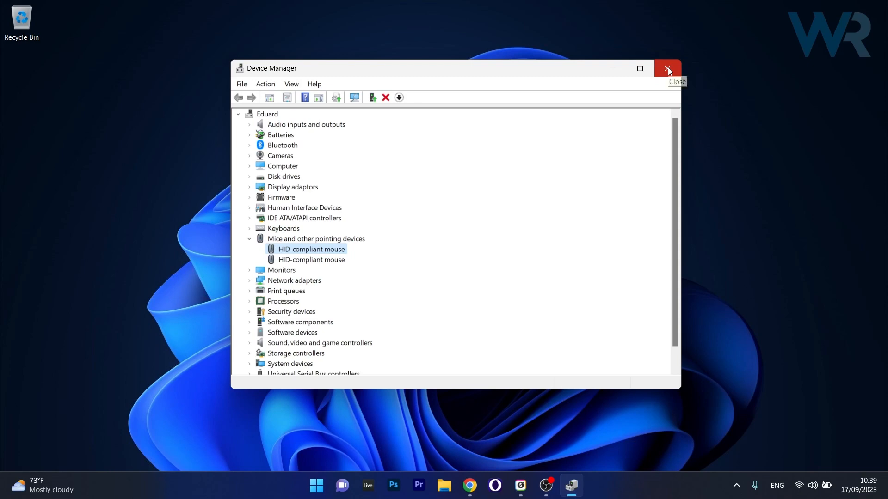
{"action": "left_click", "coordinate": [668, 68]}
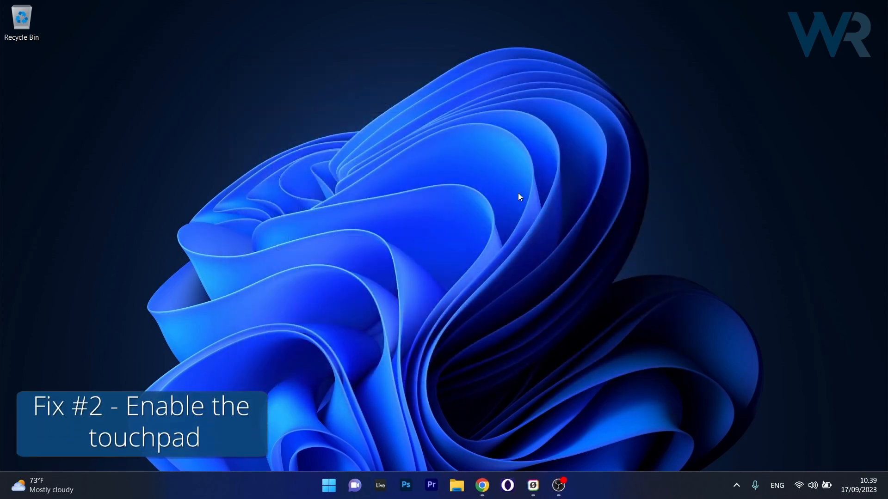
{"action": "left_click", "coordinate": [329, 486]}
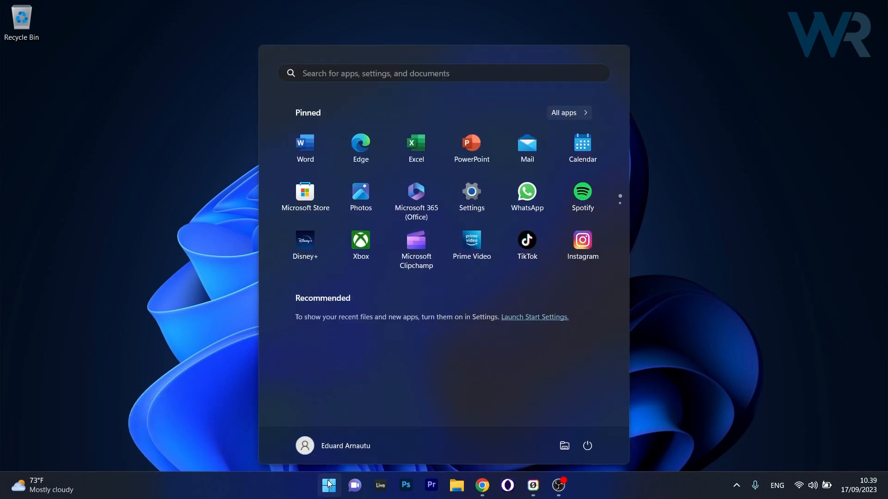
- Confirm the touchpad toggle is On under Bluetooth & devices, then close Settings
{"action": "left_click", "coordinate": [471, 191]}
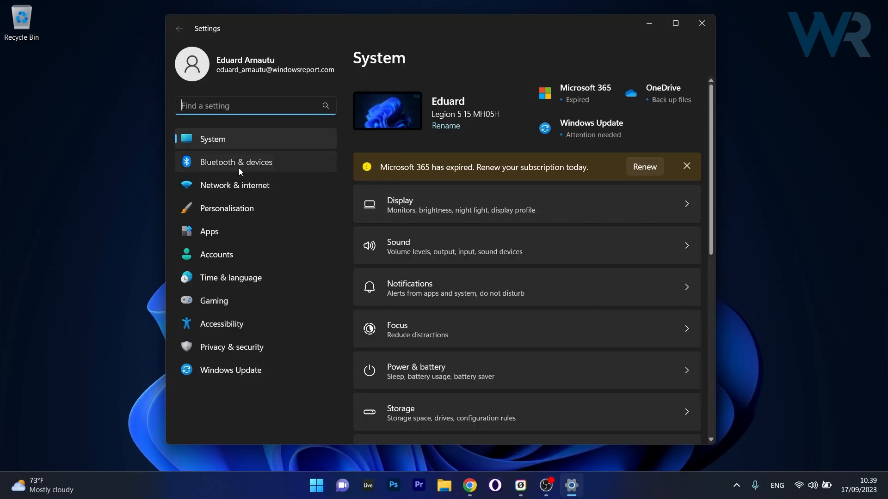
{"action": "left_click", "coordinate": [236, 162]}
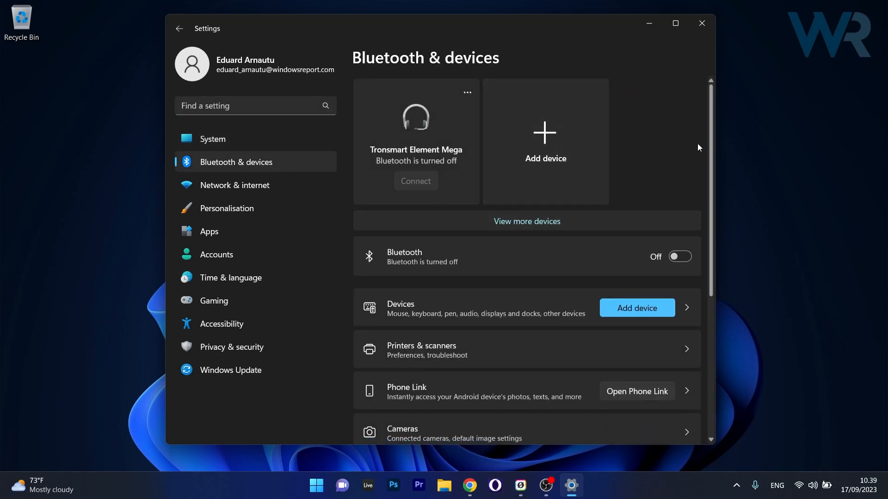
{"action": "scroll", "scroll_direction": "down", "scroll_amount": 3}
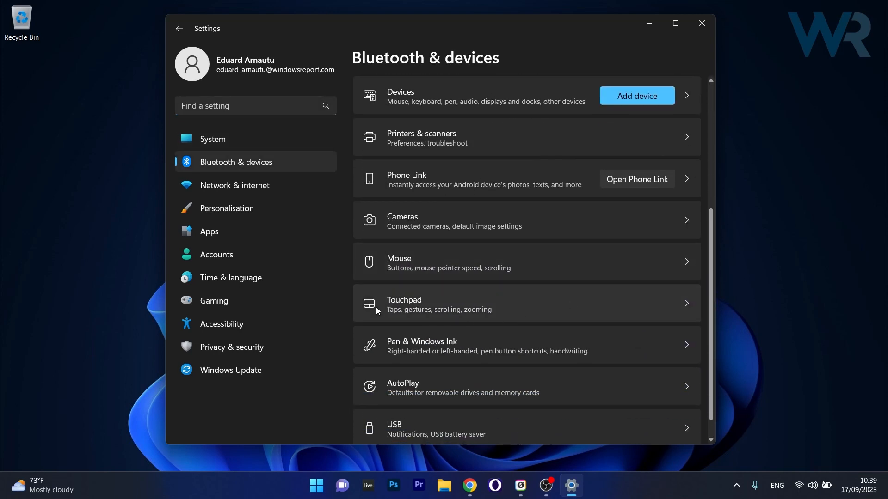
{"action": "mouse_move", "coordinate": [543, 309]}
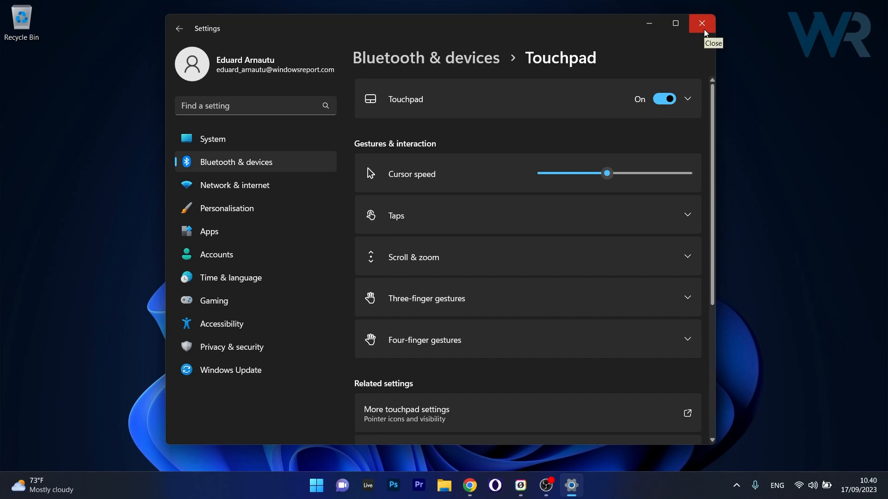
{"action": "left_click", "coordinate": [702, 23]}
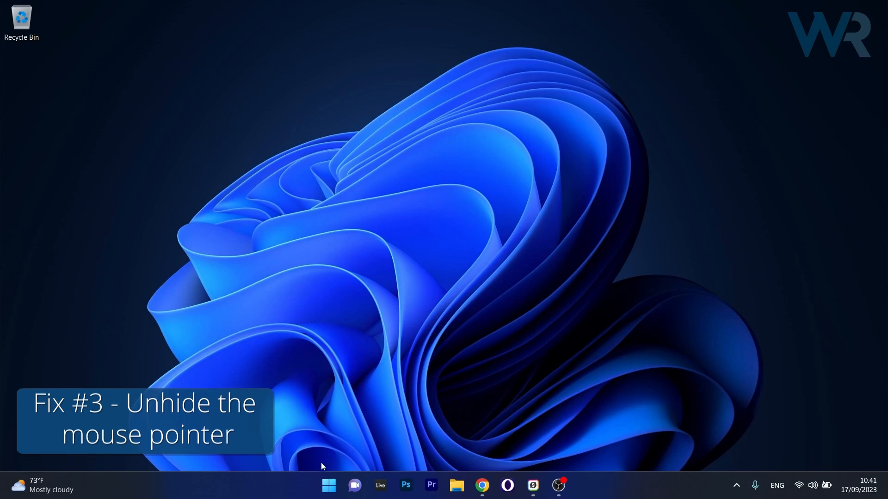
- Reopen Settings on the Mouse page and scroll to its related links
{"action": "left_click", "coordinate": [328, 485]}
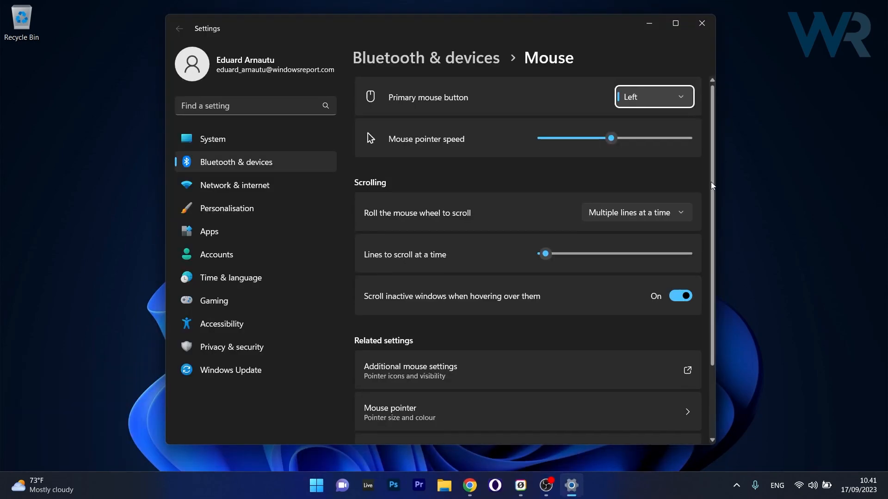
{"action": "scroll", "scroll_direction": "down", "scroll_amount": 3}
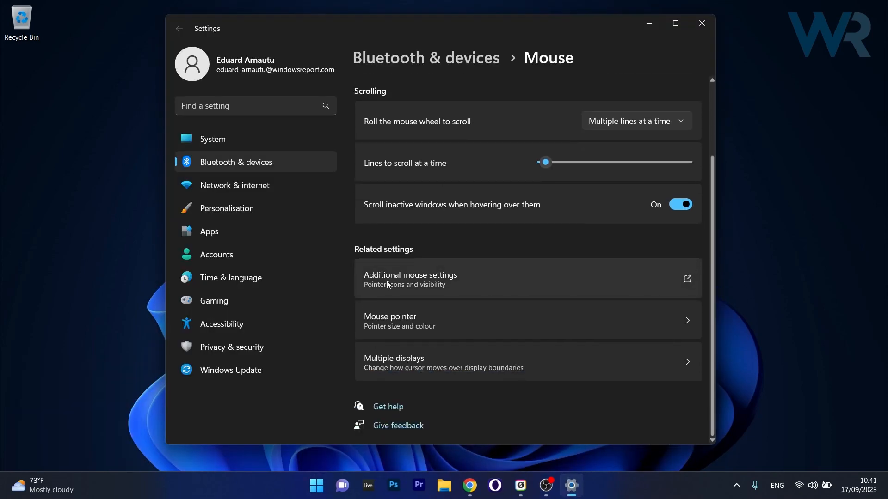
{"action": "mouse_move", "coordinate": [491, 283]}
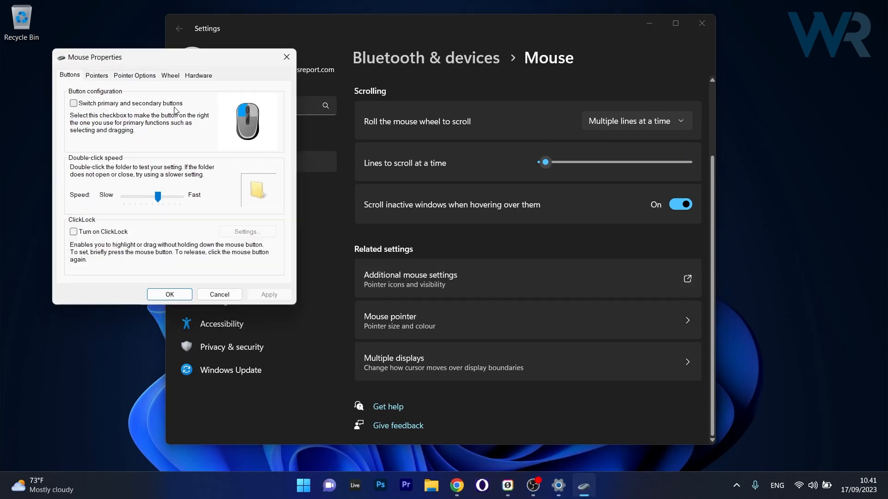
- In Pointer Options, clear 'Hide pointer while typing' and apply it
{"action": "left_click", "coordinate": [134, 75]}
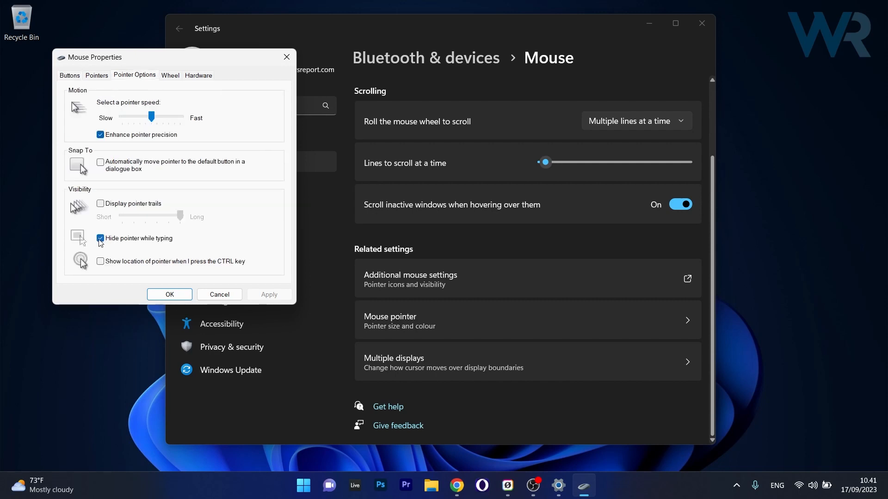
{"action": "left_click", "coordinate": [100, 238]}
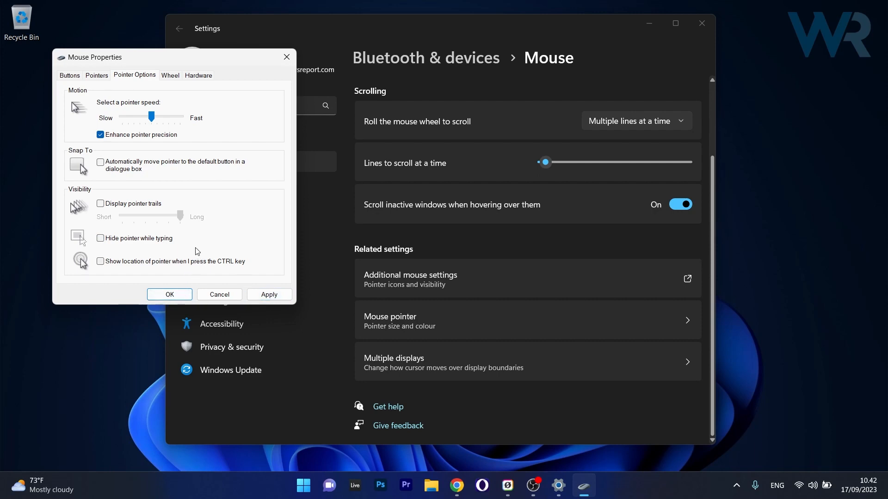
{"action": "mouse_move", "coordinate": [152, 271]}
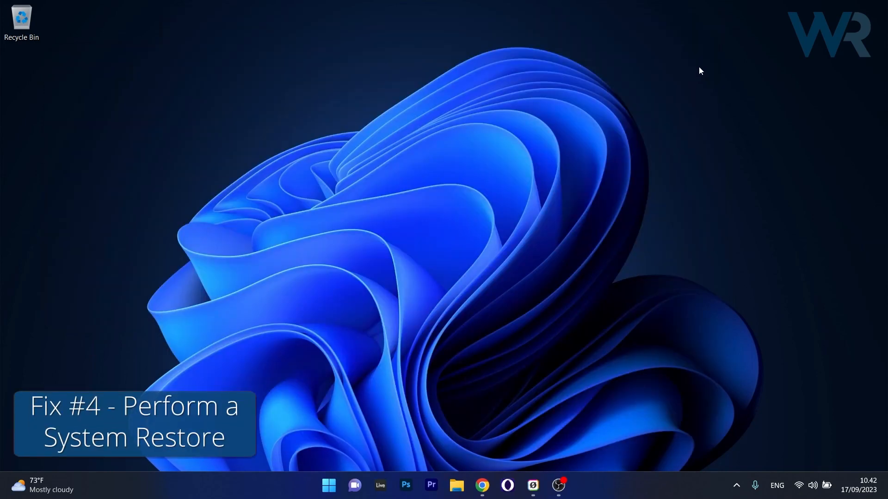
{"action": "mouse_move", "coordinate": [658, 131]}
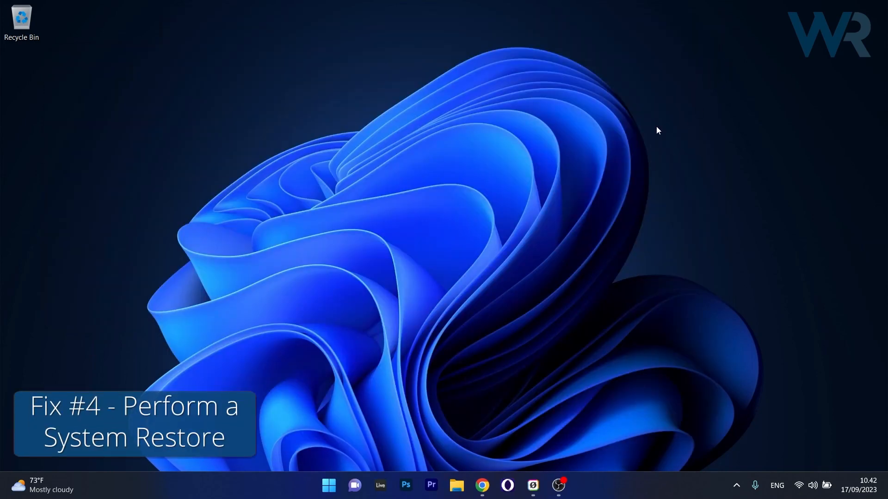
- Search Start for rstrui to launch System Restore
{"action": "left_click", "coordinate": [328, 485]}
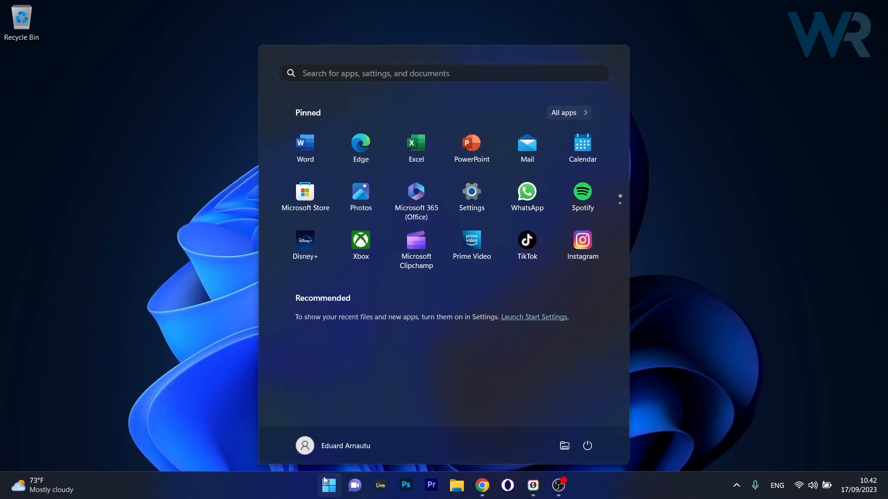
{"action": "type", "text": "rstrui"}
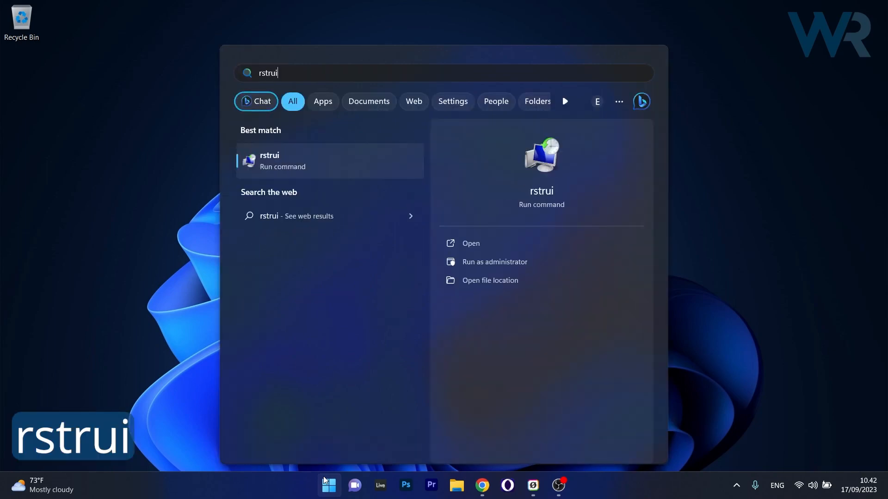
{"action": "mouse_move", "coordinate": [344, 167]}
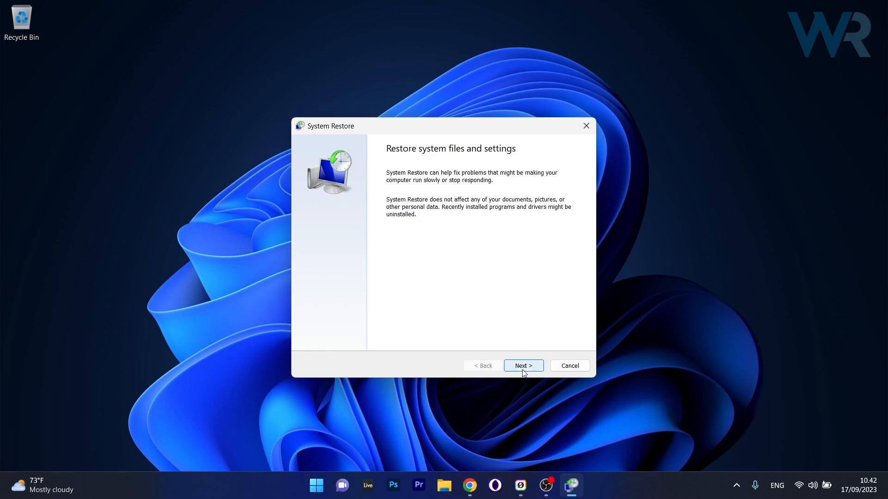
- Proceed with the 14/09/2023 06.15.52 restore point to its confirmation summary
{"action": "left_click", "coordinate": [523, 365]}
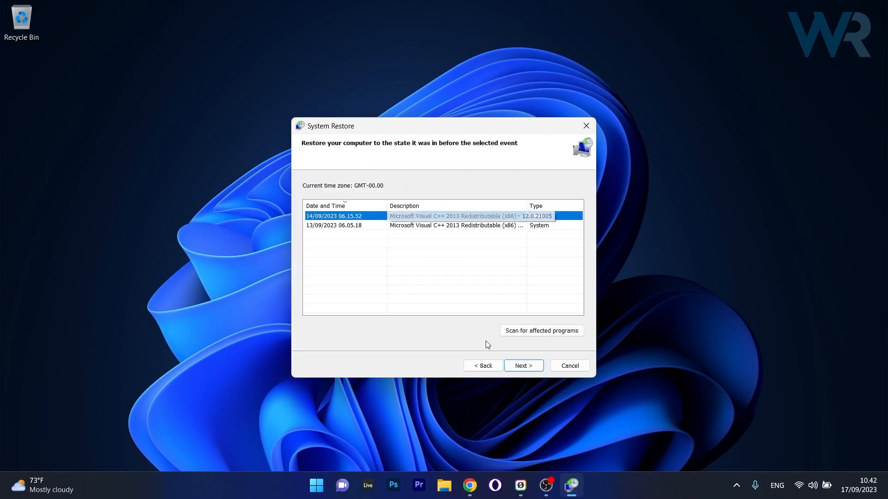
{"action": "left_click", "coordinate": [521, 366]}
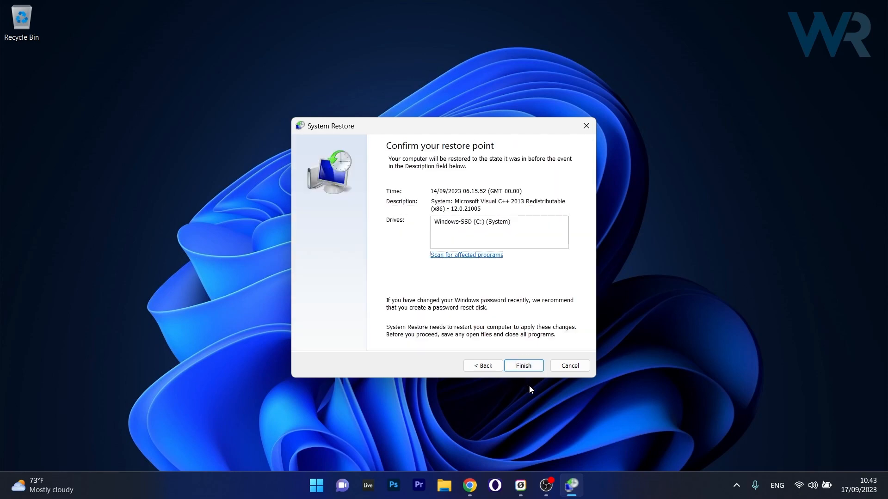
{"action": "mouse_move", "coordinate": [532, 393]}
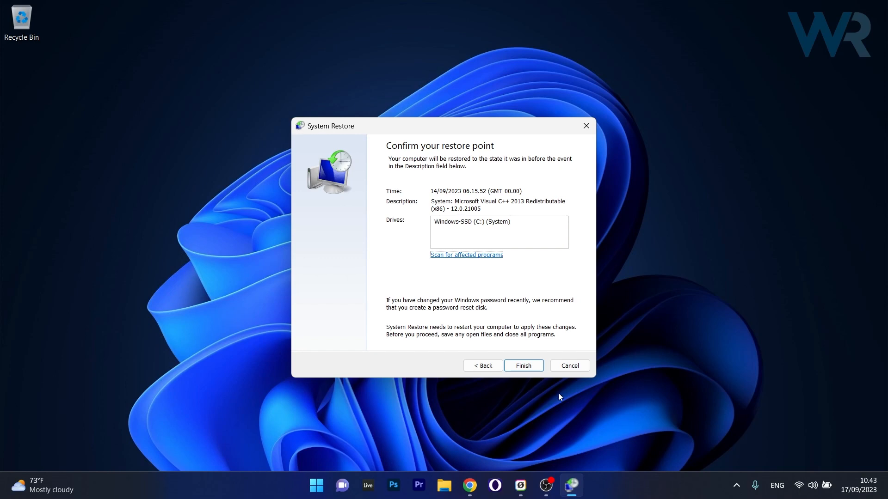
{"action": "mouse_move", "coordinate": [602, 163]}
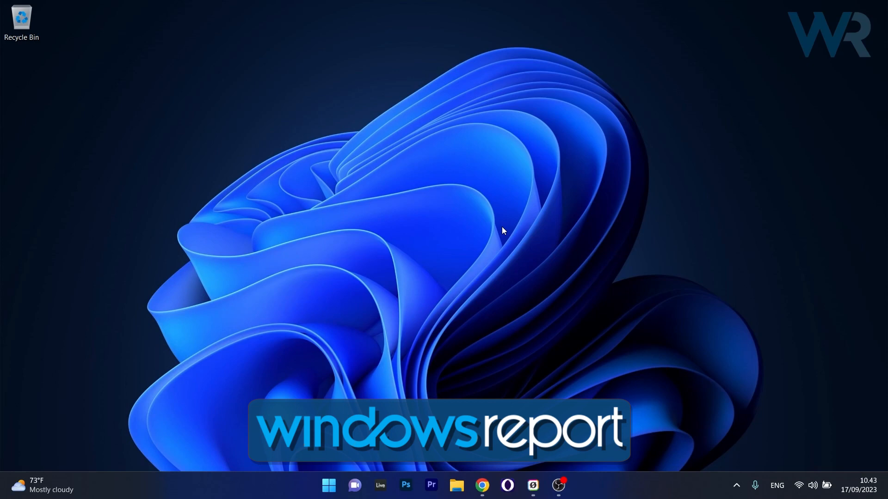
{"action": "mouse_move", "coordinate": [503, 253]}
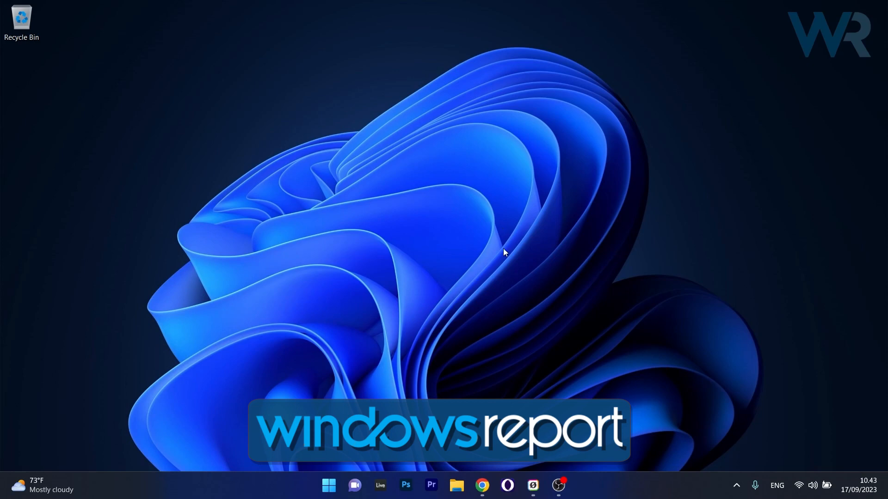